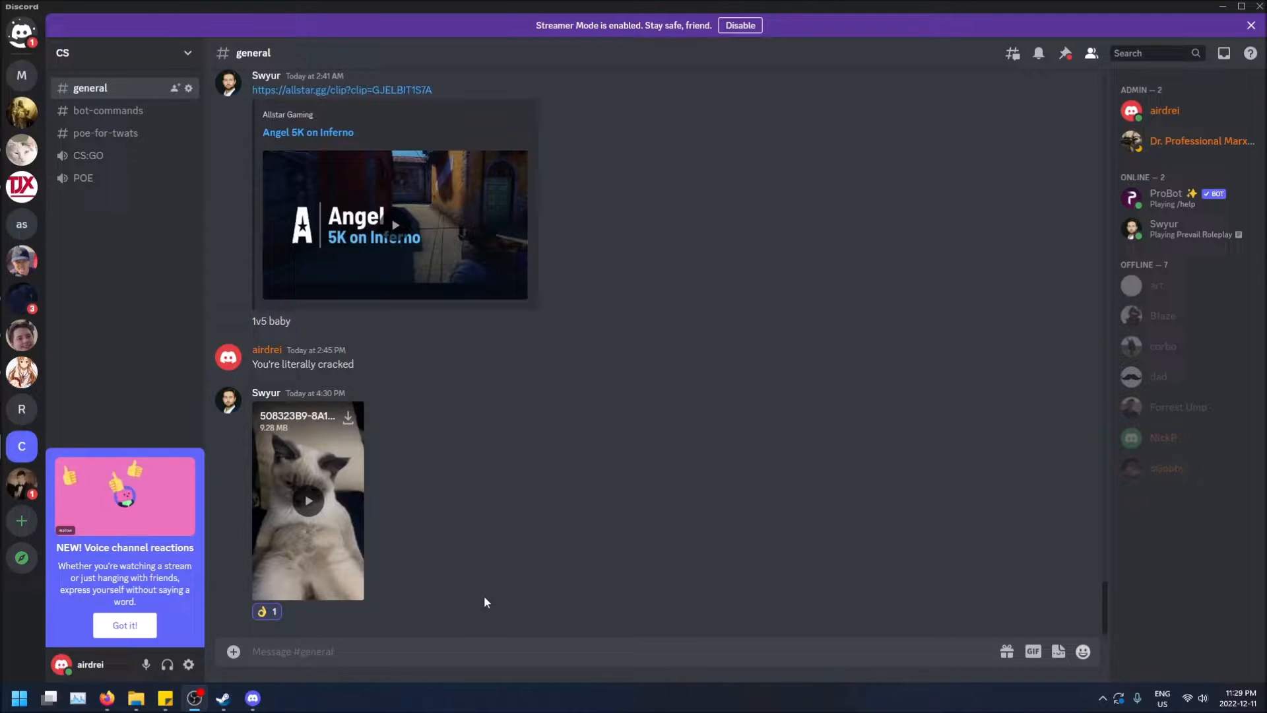
mouse_move(379, 584)
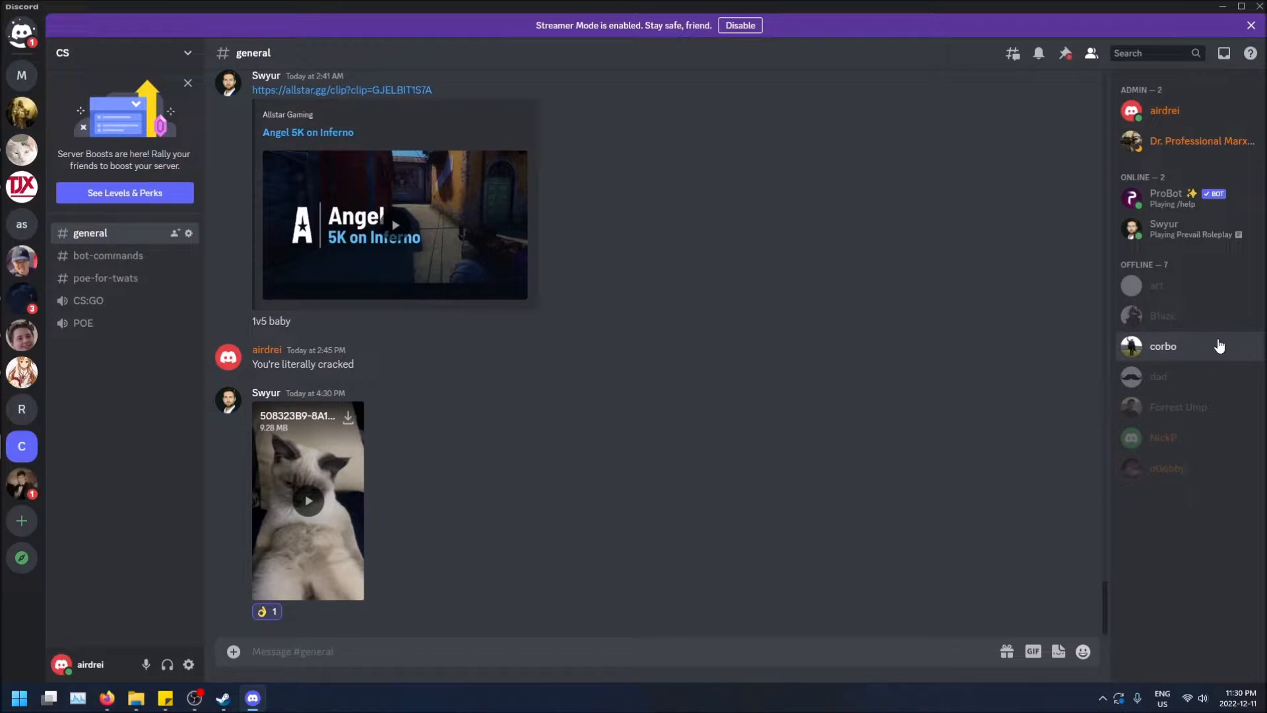
mouse_move(1165, 468)
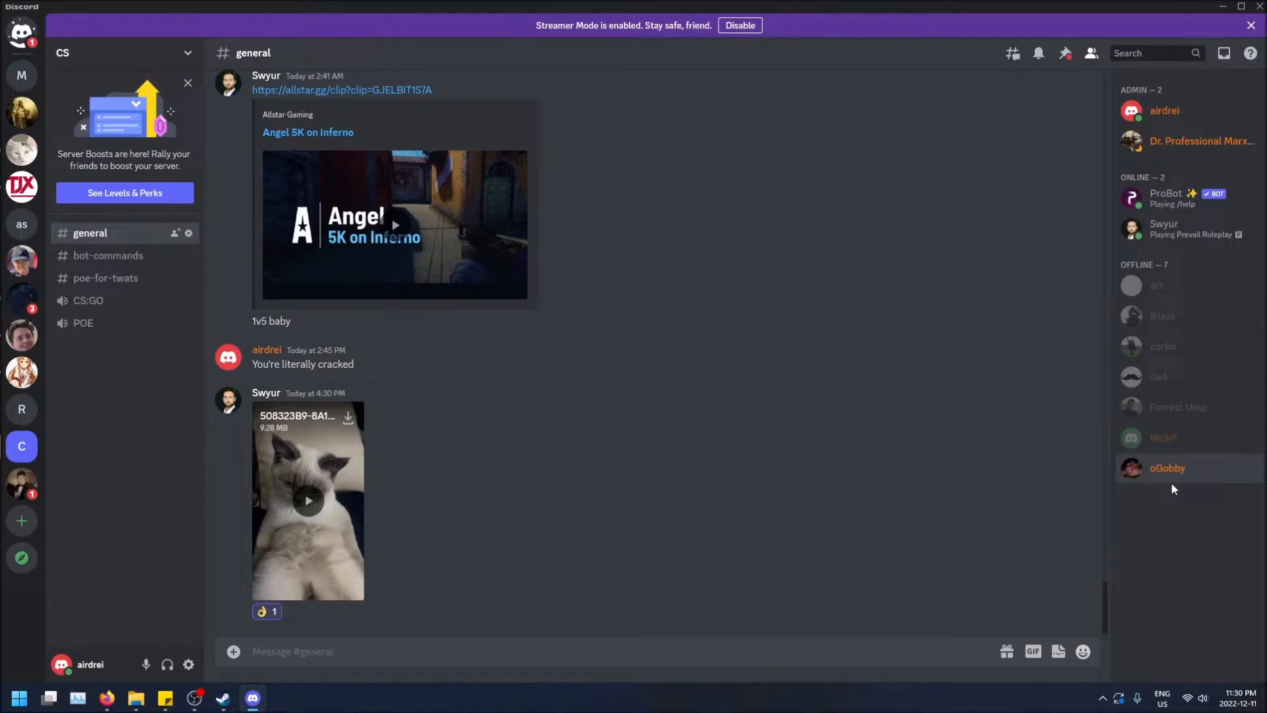
Inspect corbo's member options, then check an offline member's options on the Corona2020-21 server
right_click(1161, 346)
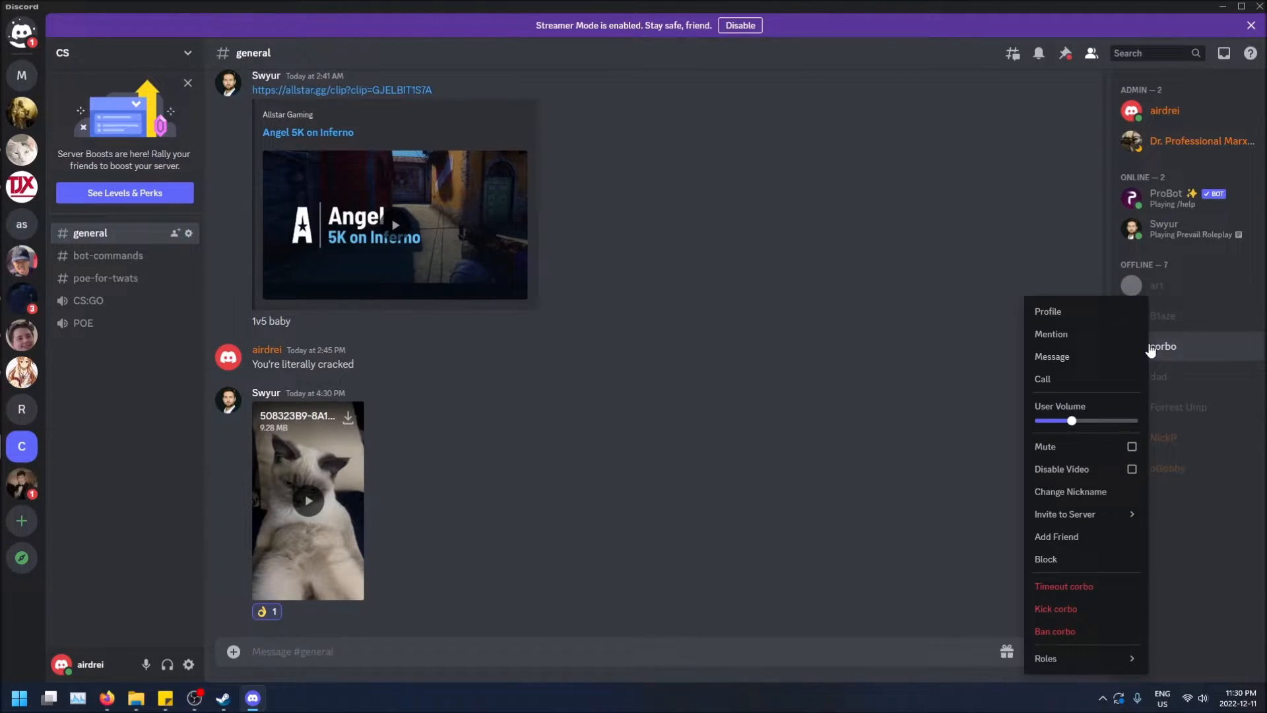
mouse_move(1055, 630)
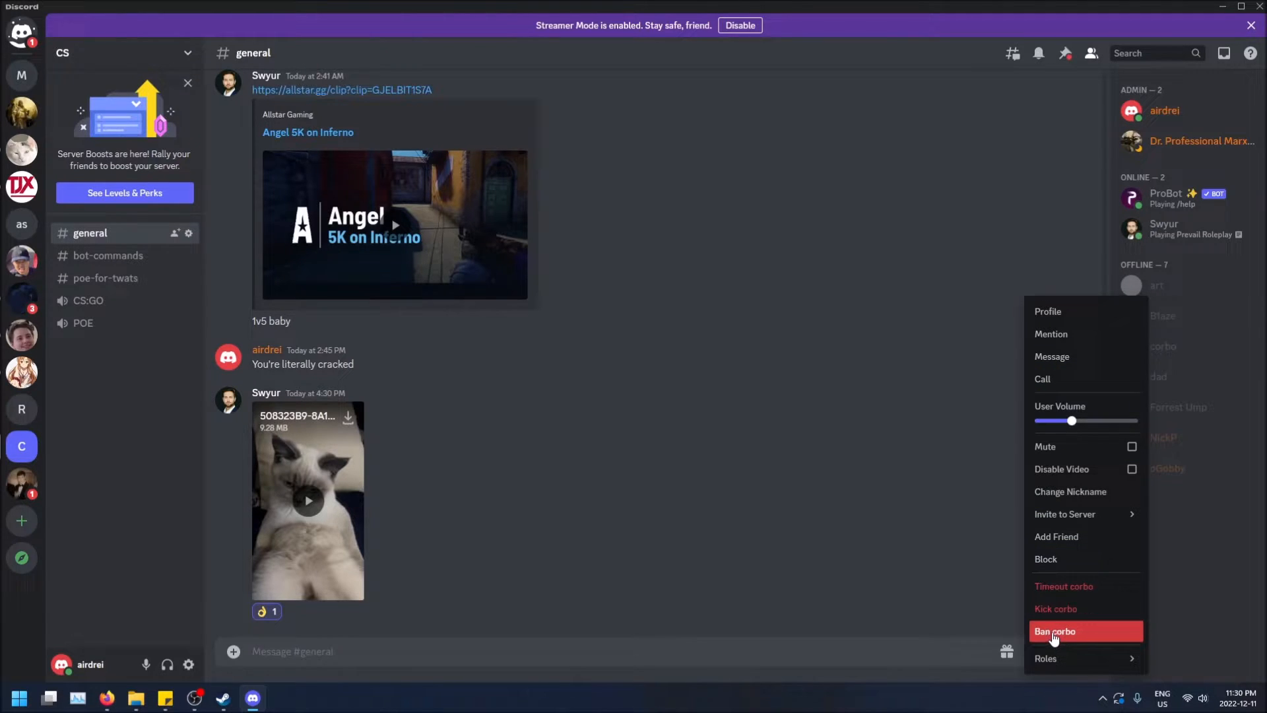
mouse_move(1063, 586)
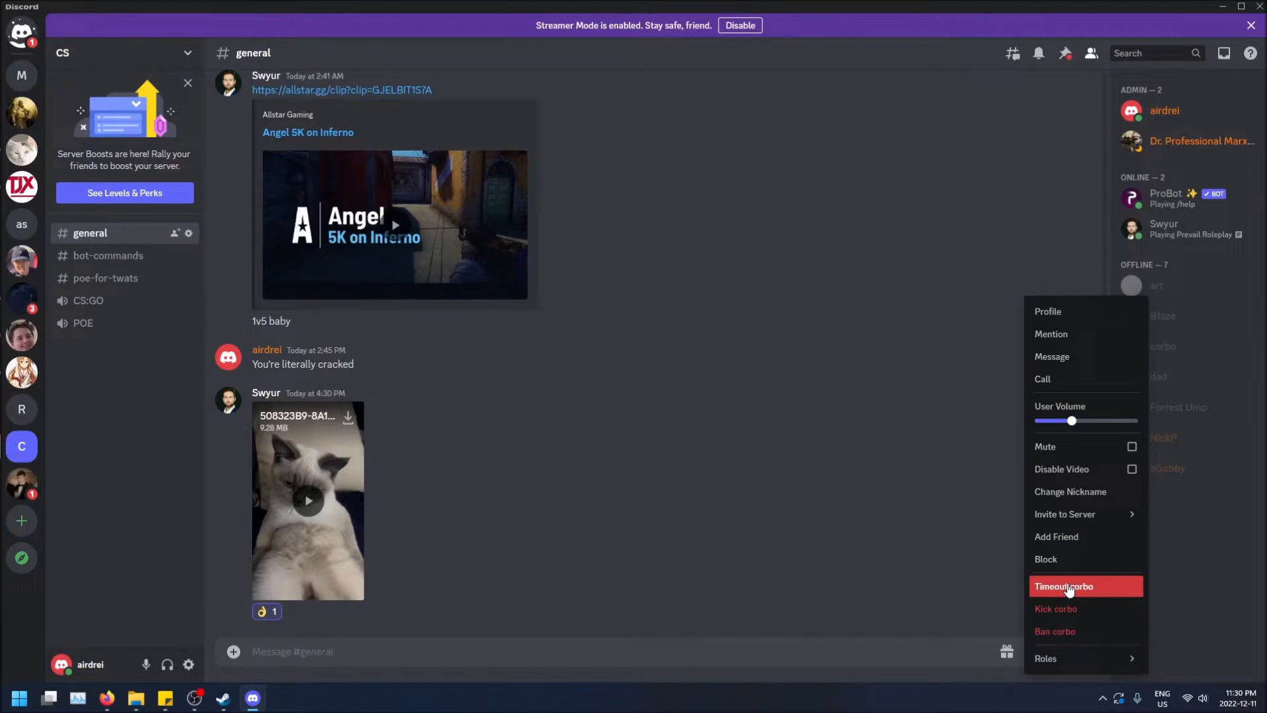
mouse_move(1065, 608)
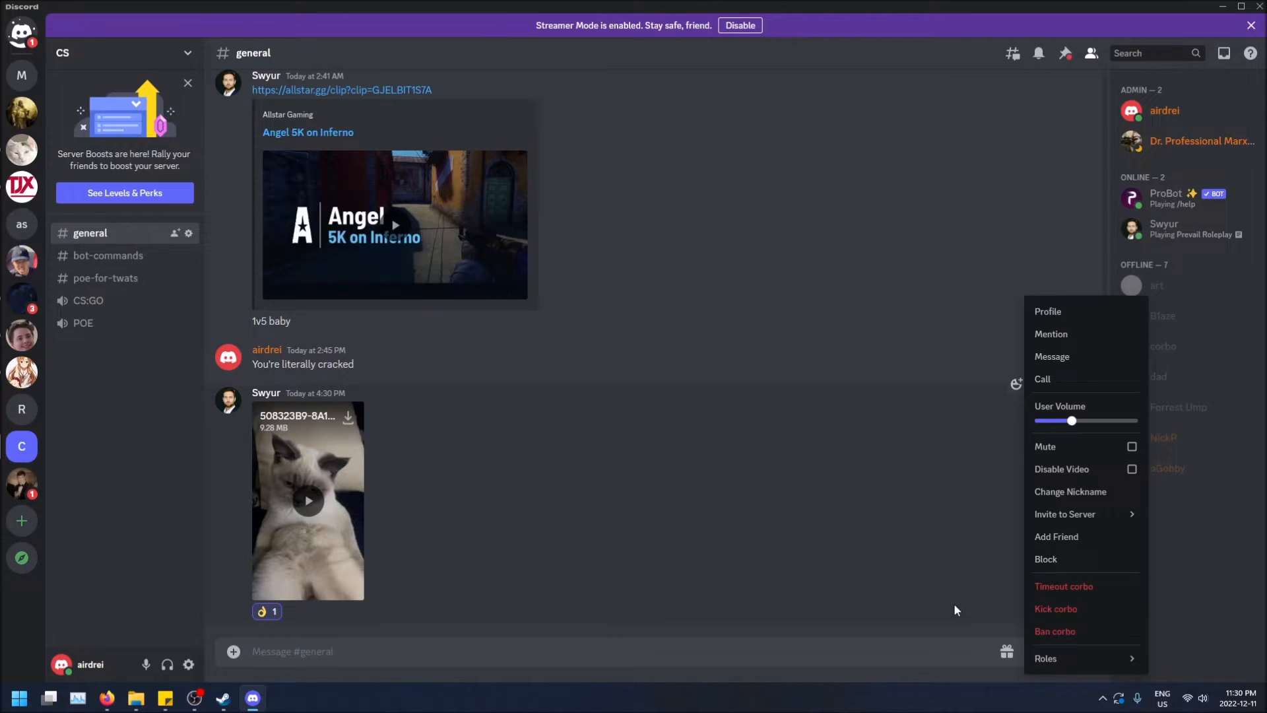
left_click(1068, 574)
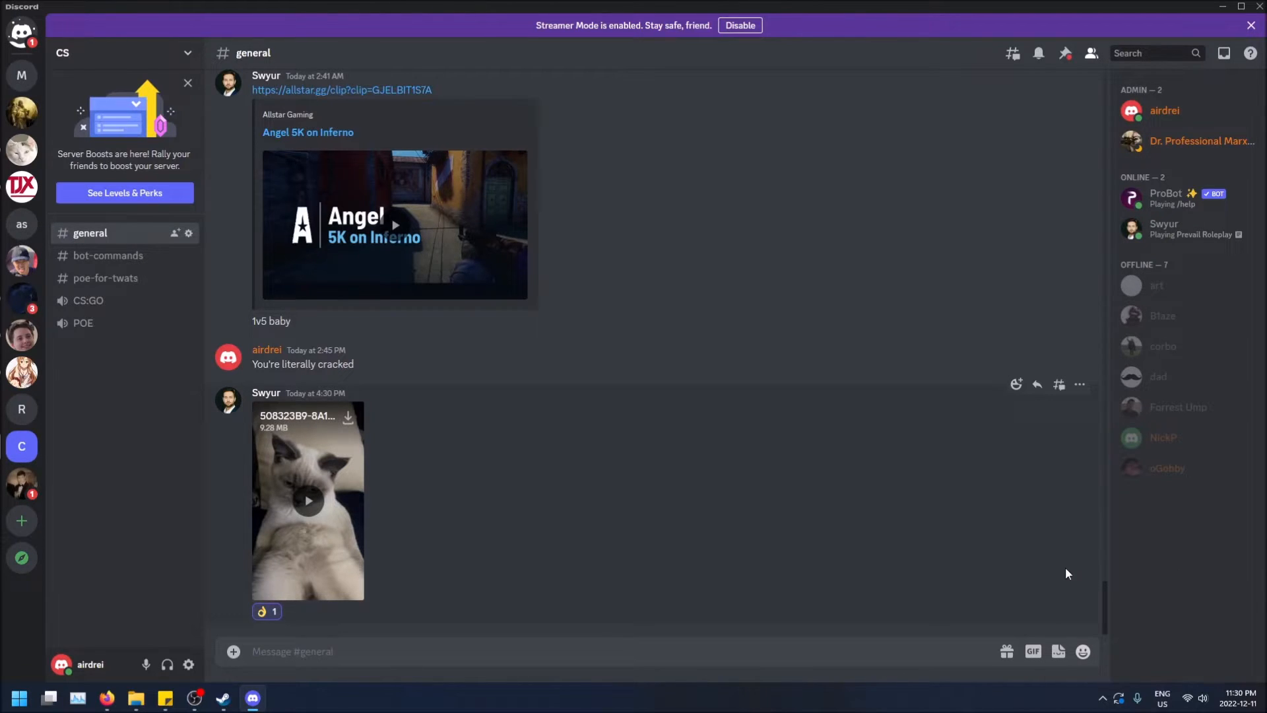
mouse_move(21, 260)
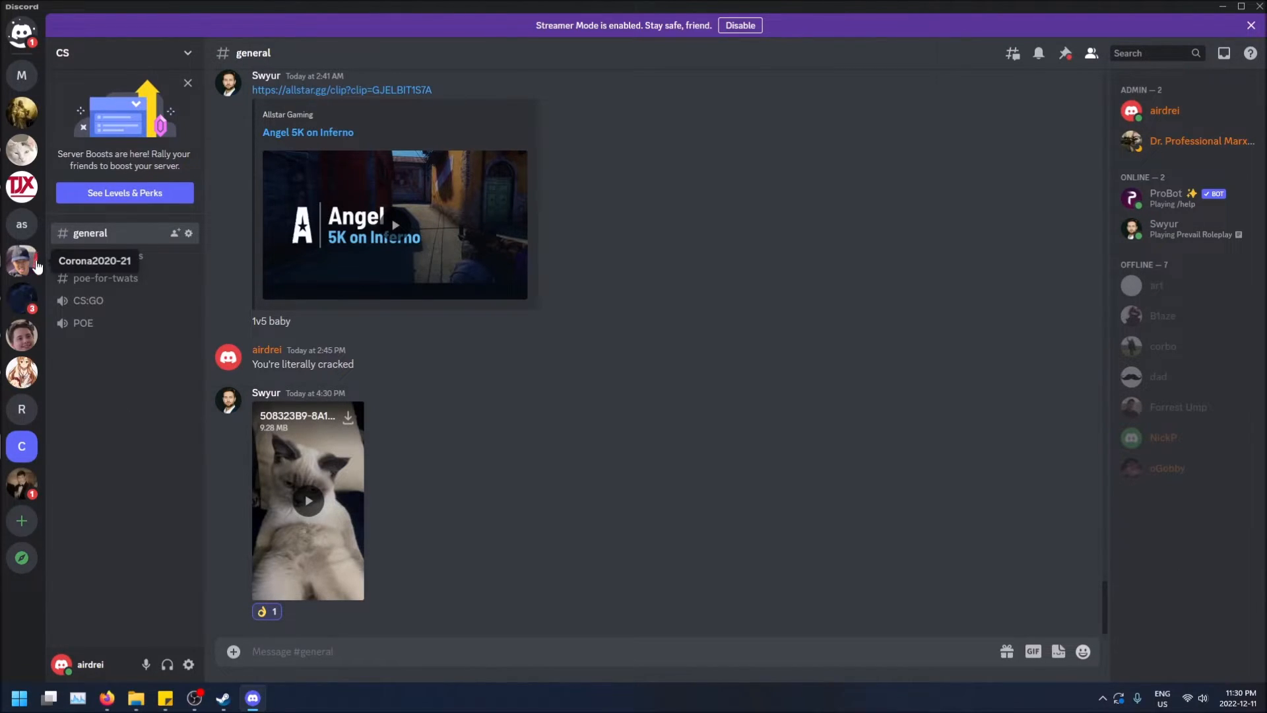
left_click(23, 260)
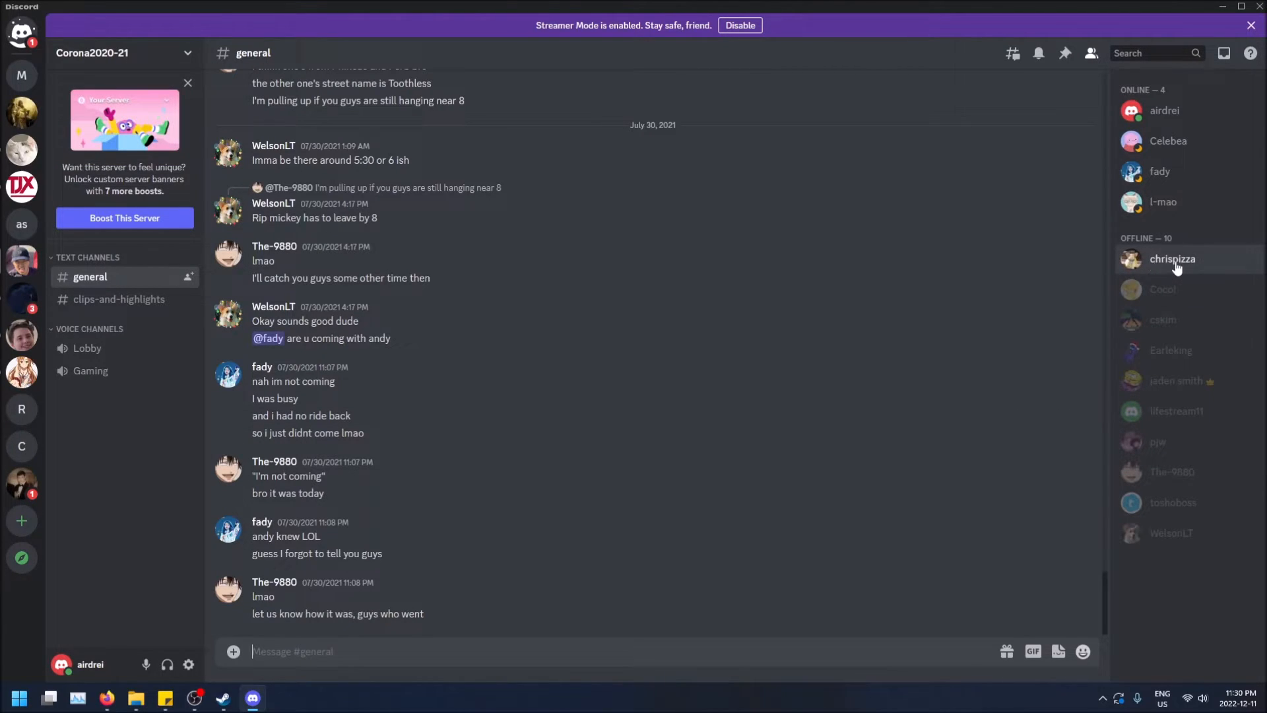
right_click(1171, 259)
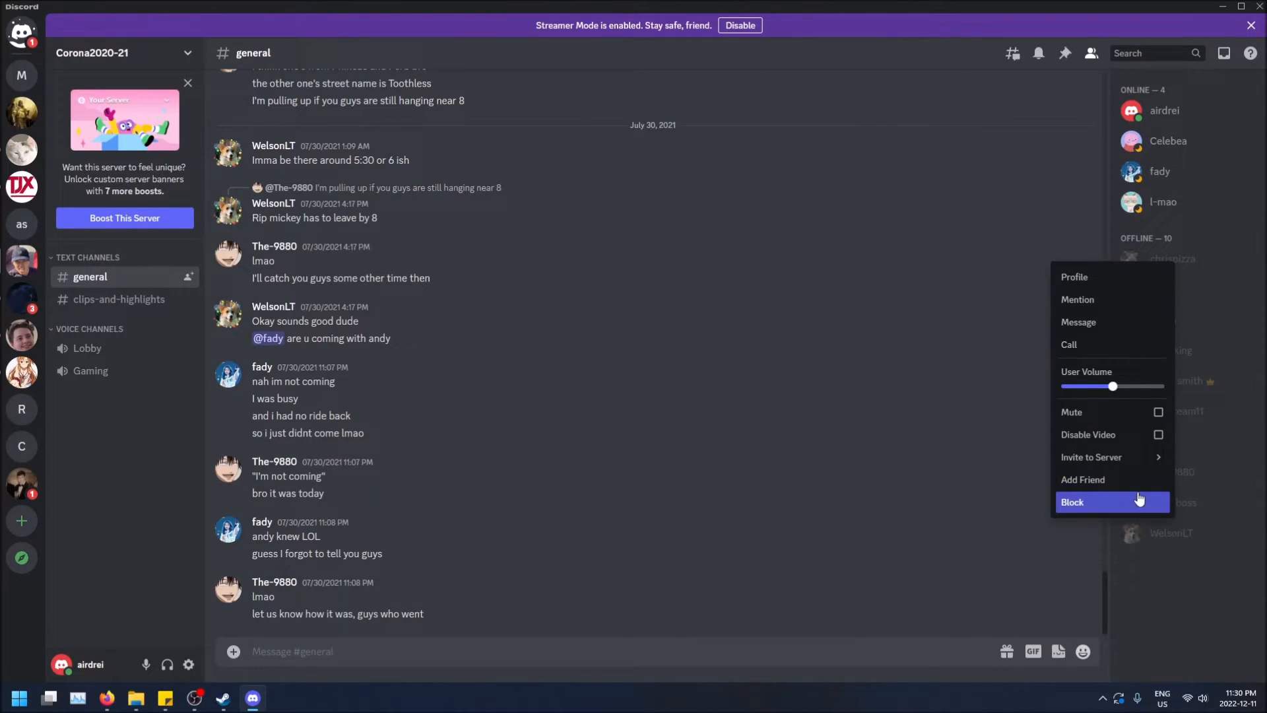
mouse_move(1135, 487)
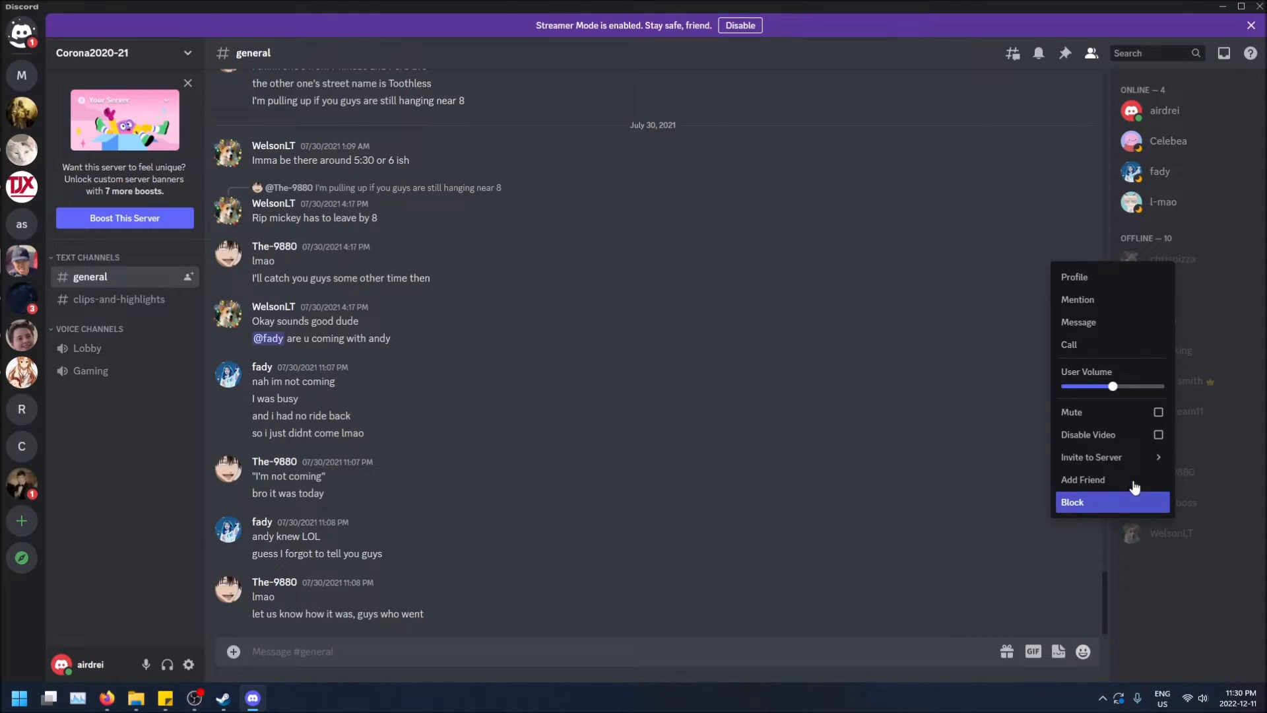
mouse_move(1112, 434)
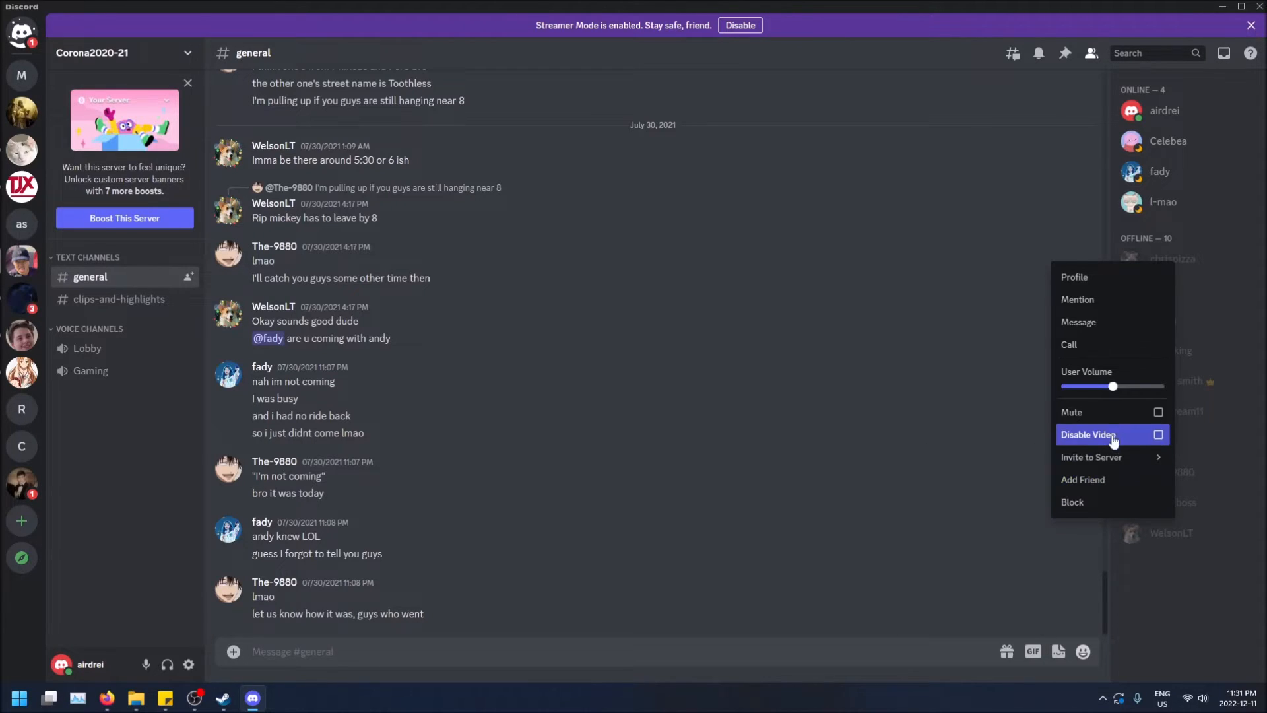
mouse_move(1111, 412)
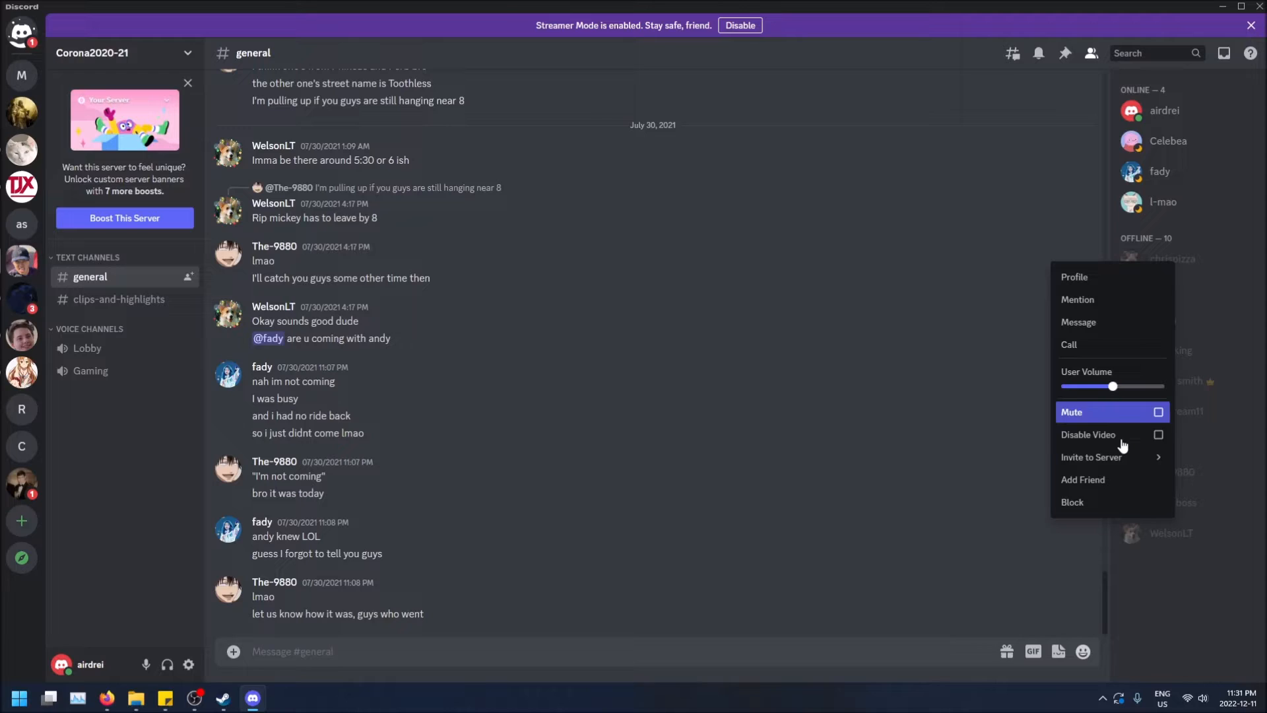
mouse_move(1119, 477)
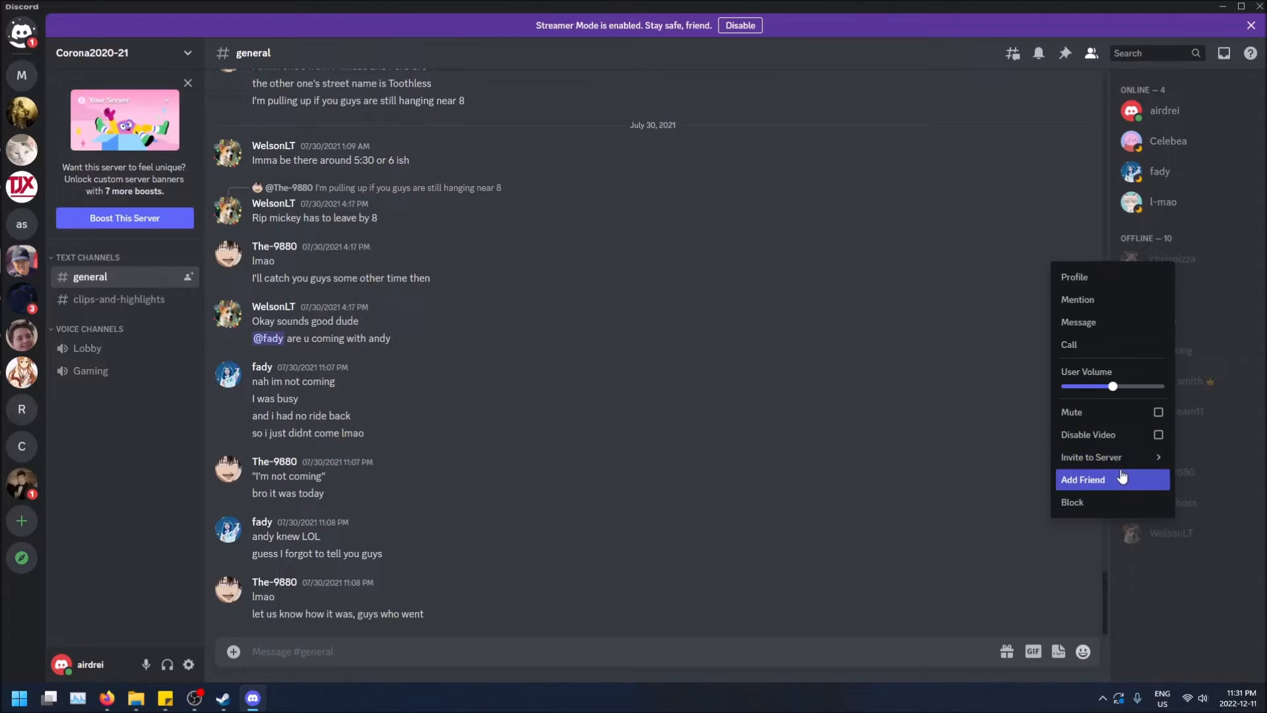
mouse_move(1135, 441)
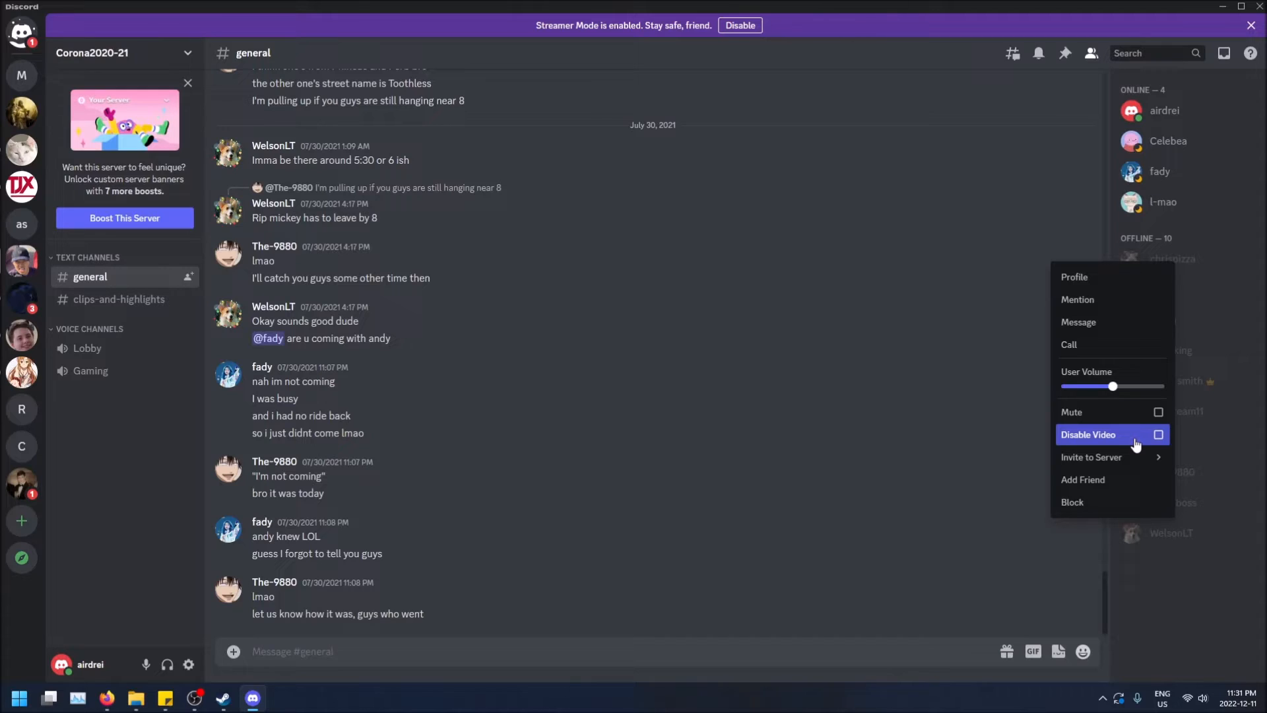
mouse_move(641, 495)
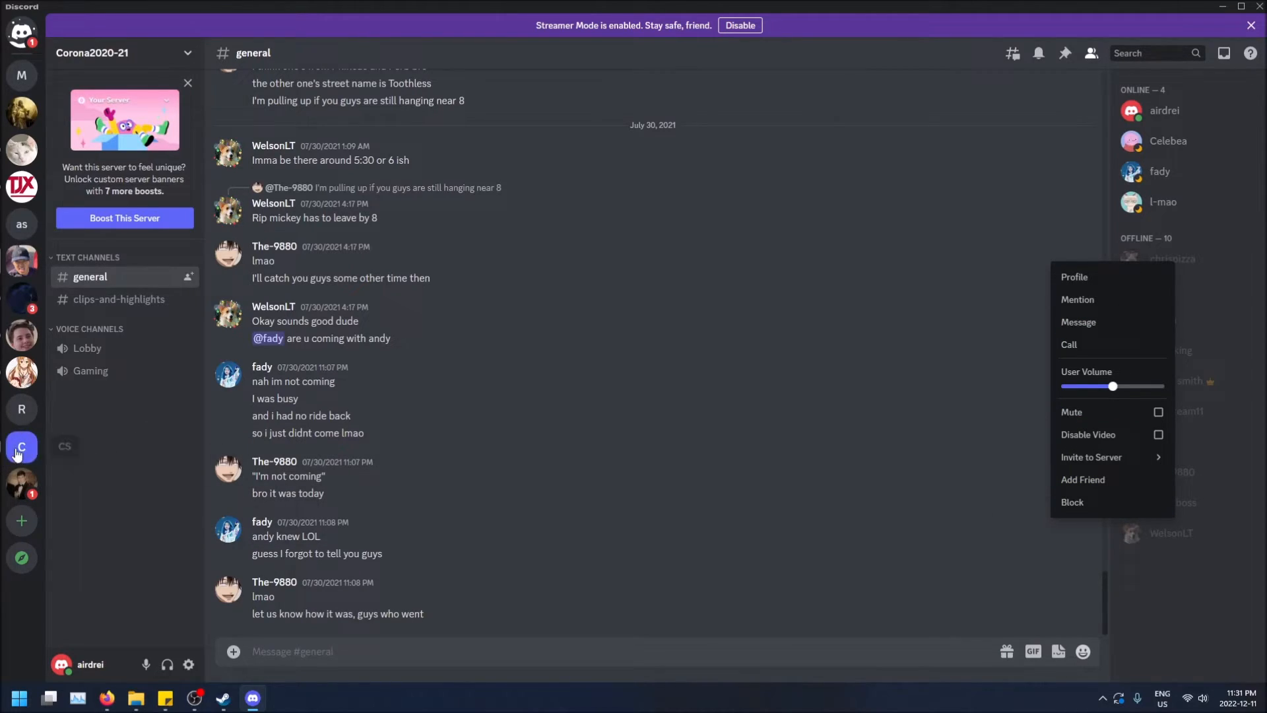
Back on the CS server, kick corbo and confirm in the Kick dialog
left_click(21, 446)
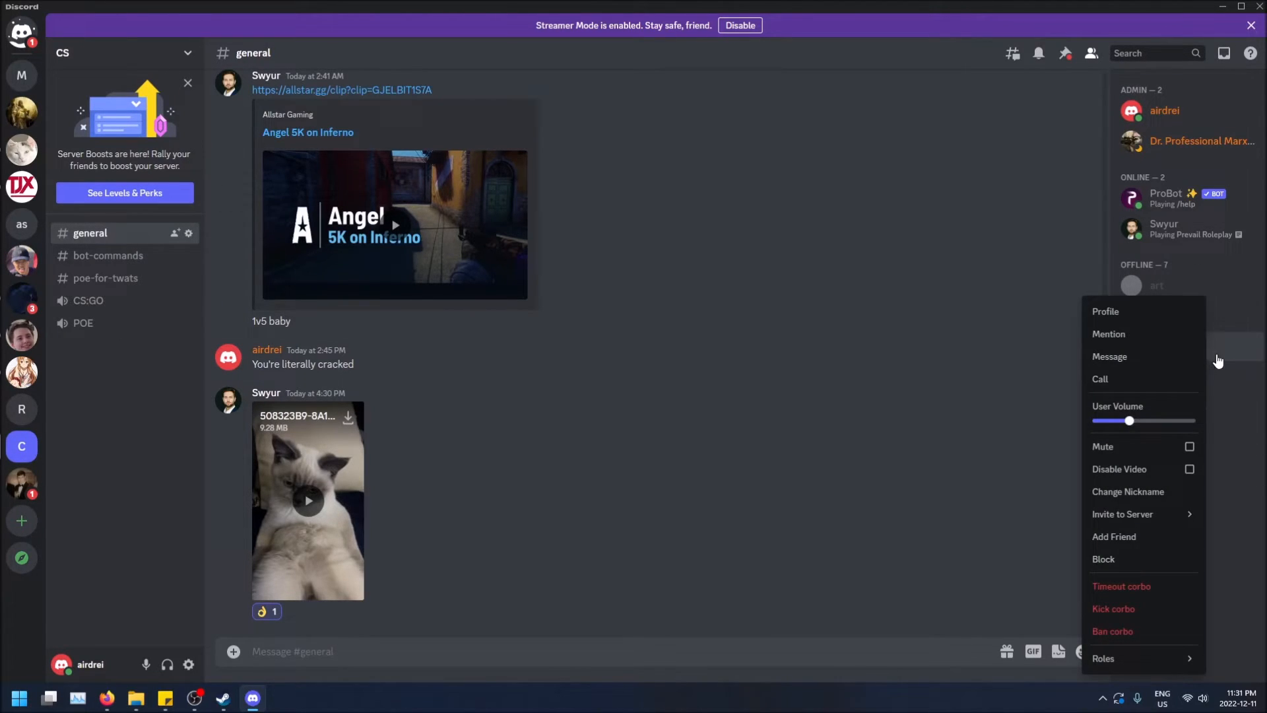
mouse_move(1131, 608)
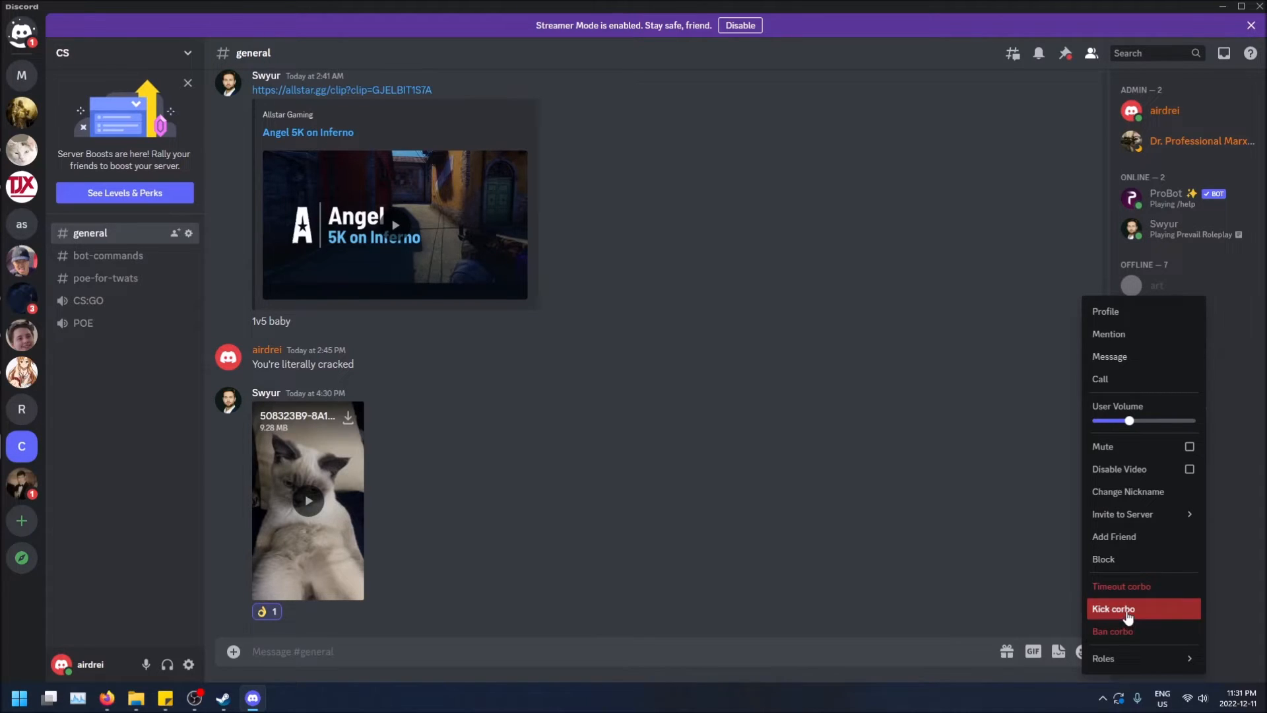
left_click(1113, 608)
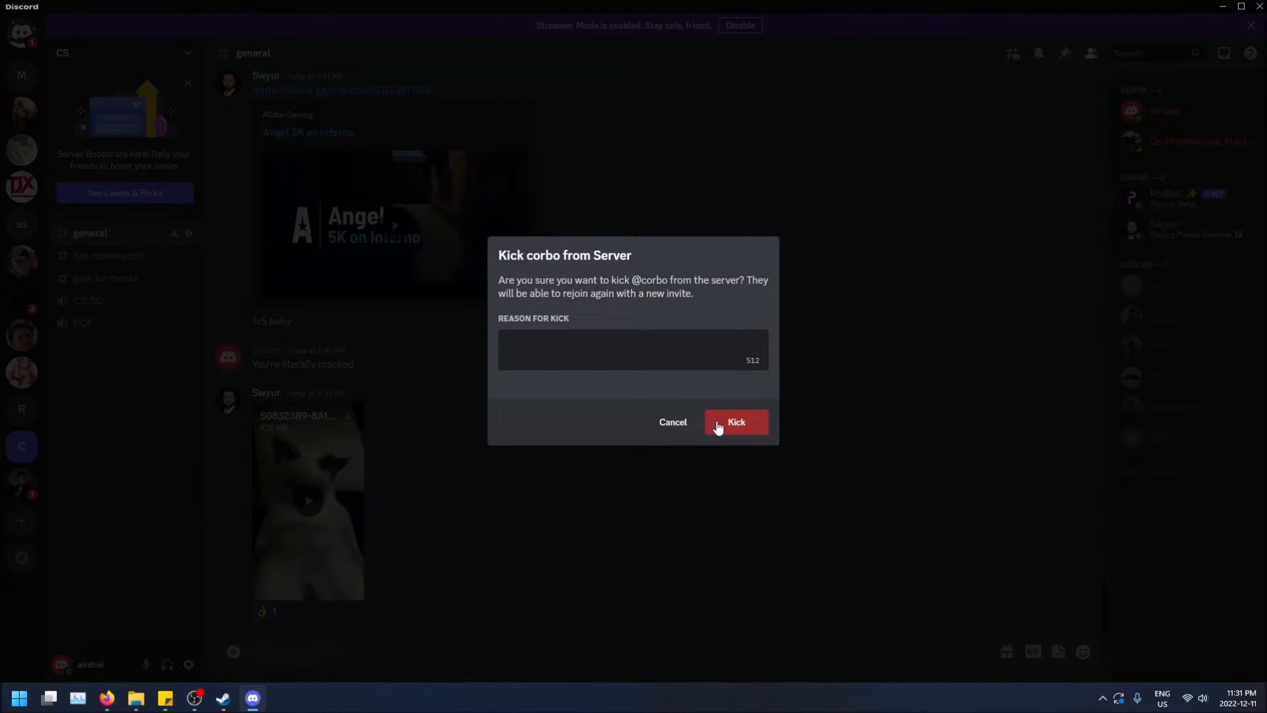
left_click(733, 422)
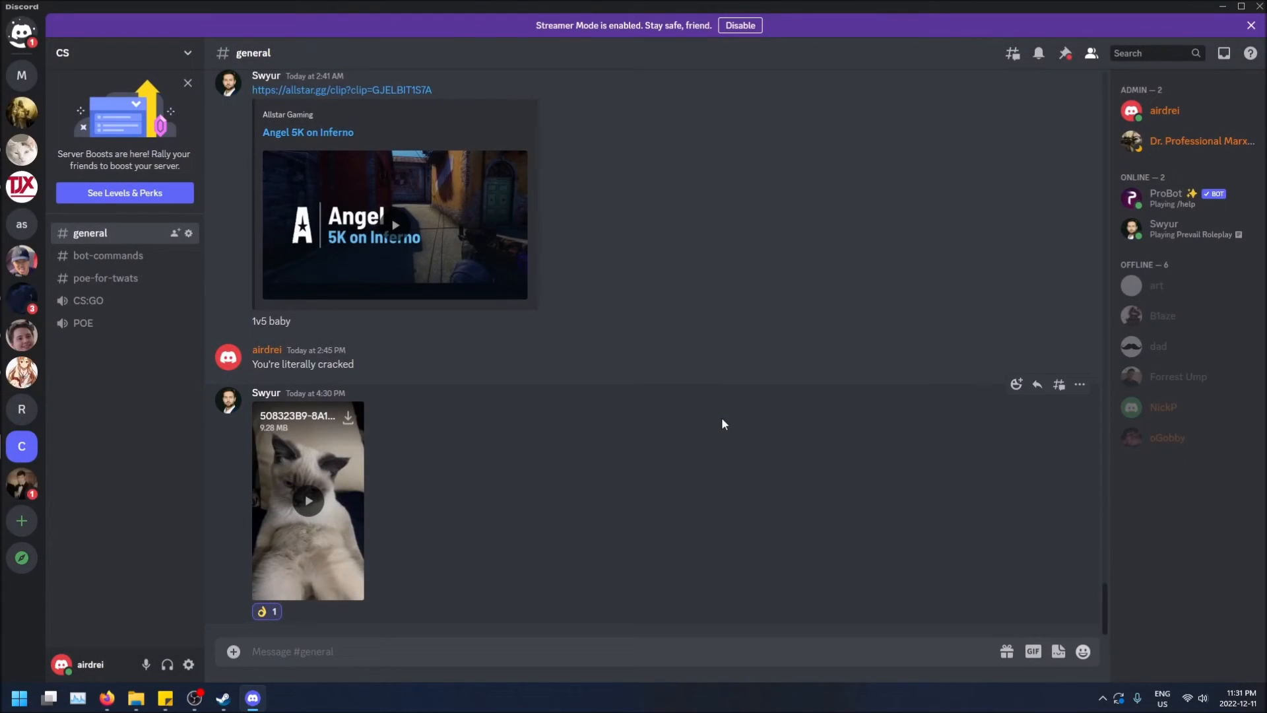